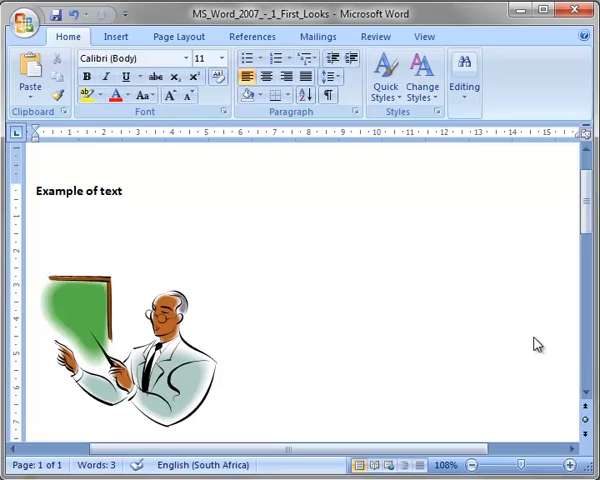
pyautogui.click(36, 420)
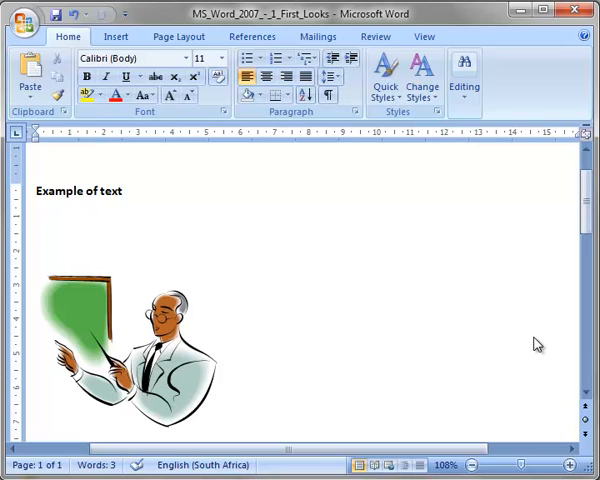
pyautogui.click(38, 422)
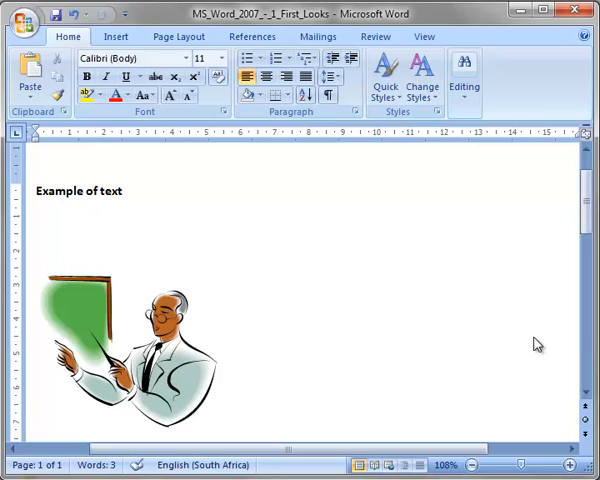
pyautogui.click(38, 424)
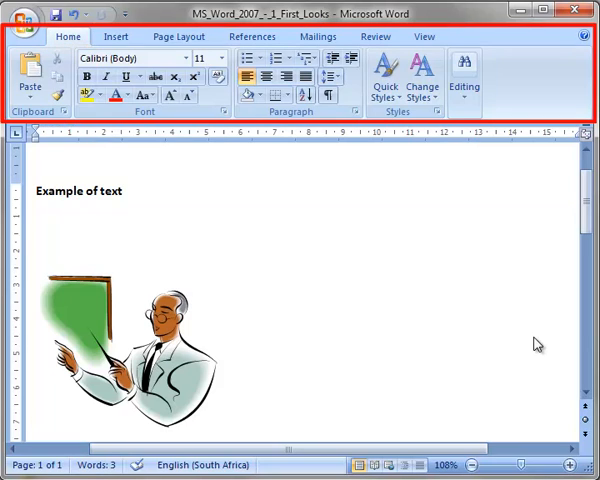
pyautogui.click(36, 422)
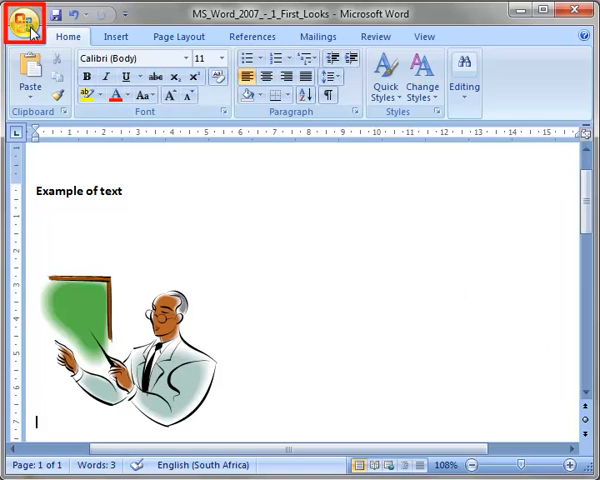
pyautogui.click(20, 12)
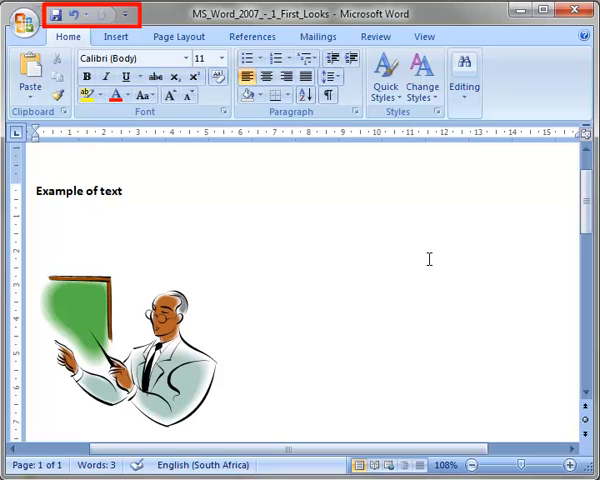
pyautogui.click(36, 420)
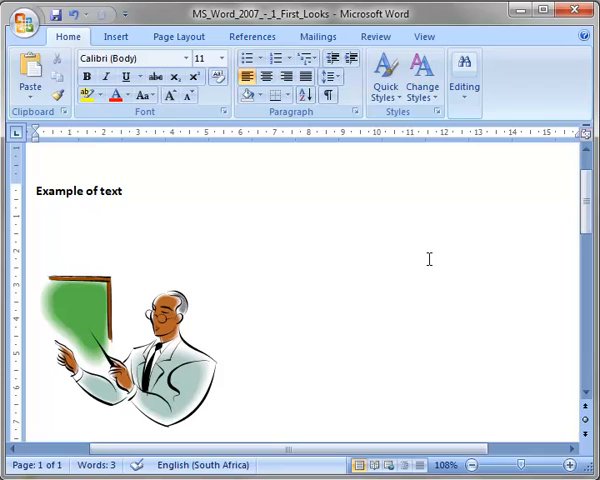
pyautogui.click(36, 420)
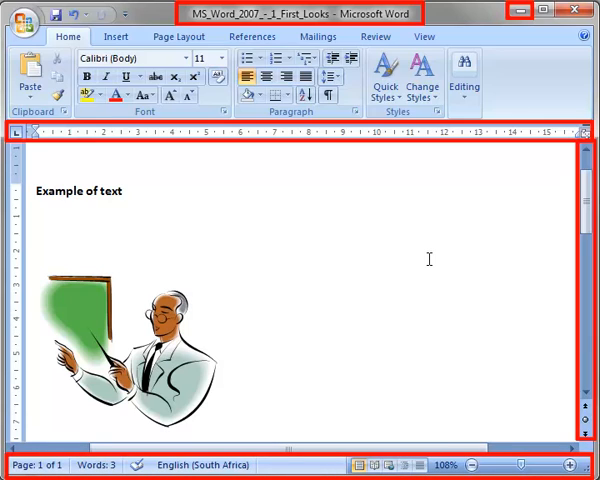
pyautogui.click(34, 422)
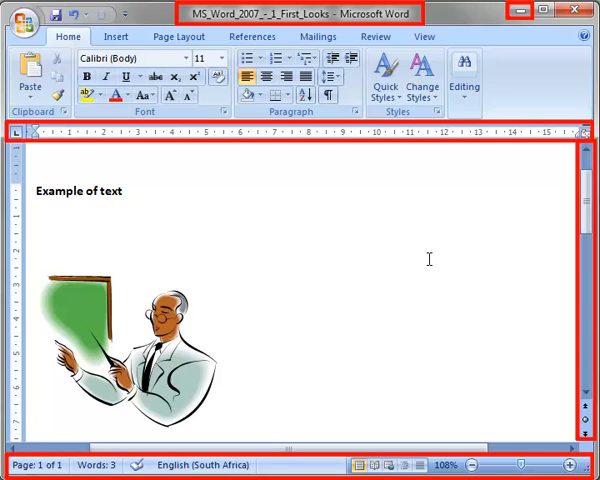
pyautogui.click(32, 422)
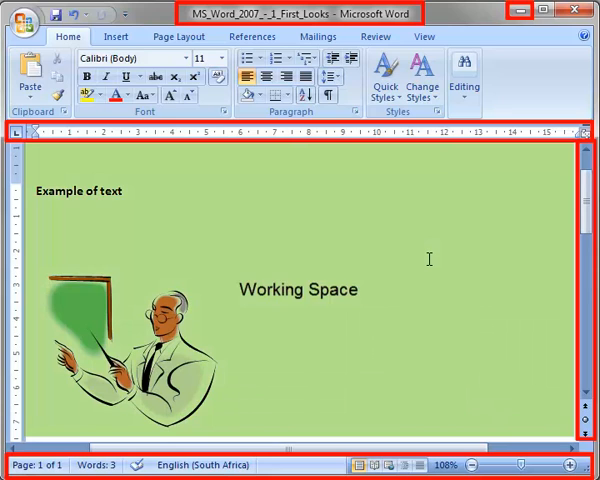
pyautogui.click(34, 420)
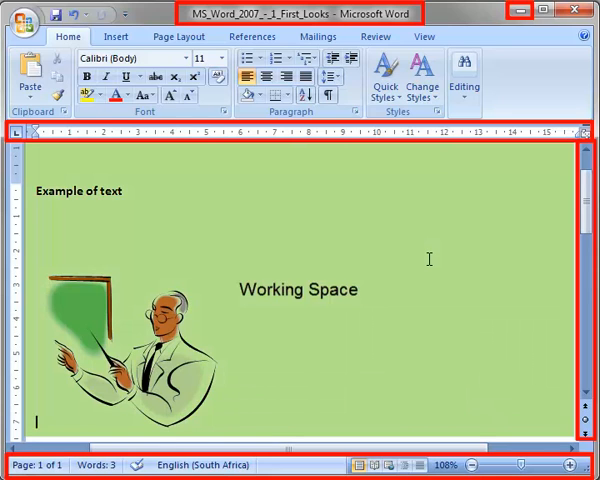